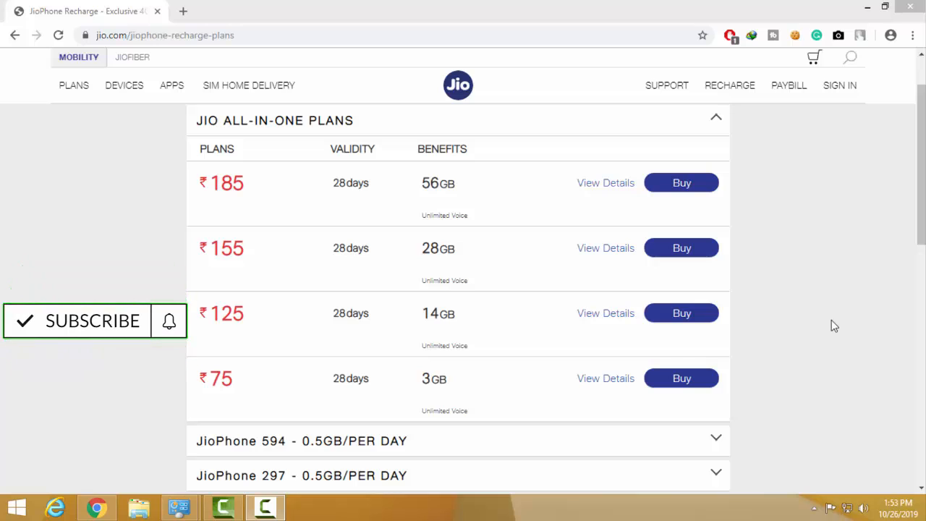
{"action": "scroll", "scroll_direction": "down", "scroll_amount": 3}
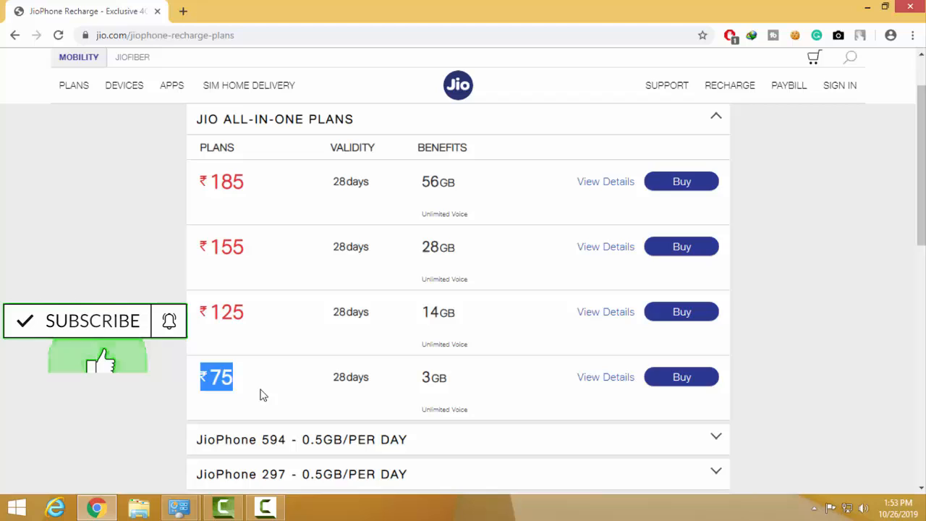
{"action": "double_click", "coordinate": [350, 377]}
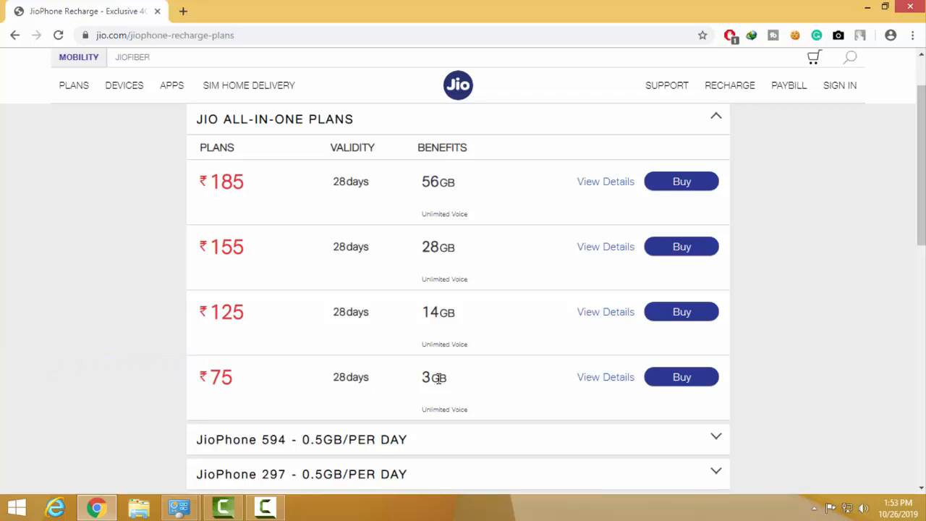
{"action": "mouse_move", "coordinate": [457, 383]}
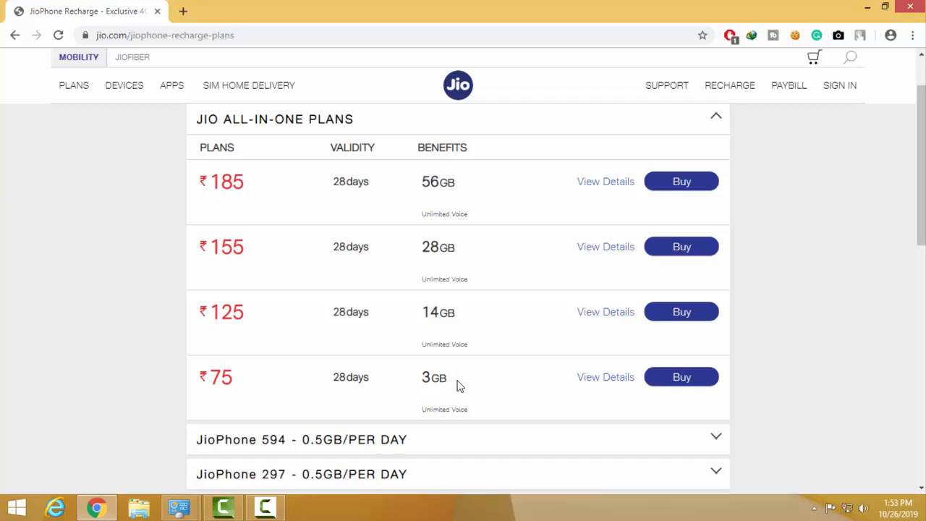
{"action": "mouse_move", "coordinate": [586, 384]}
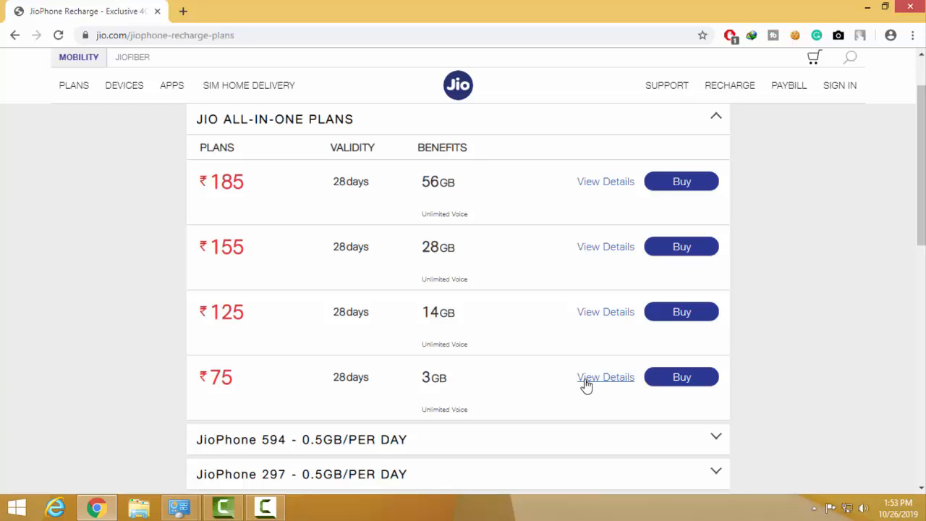
{"action": "left_click", "coordinate": [605, 377]}
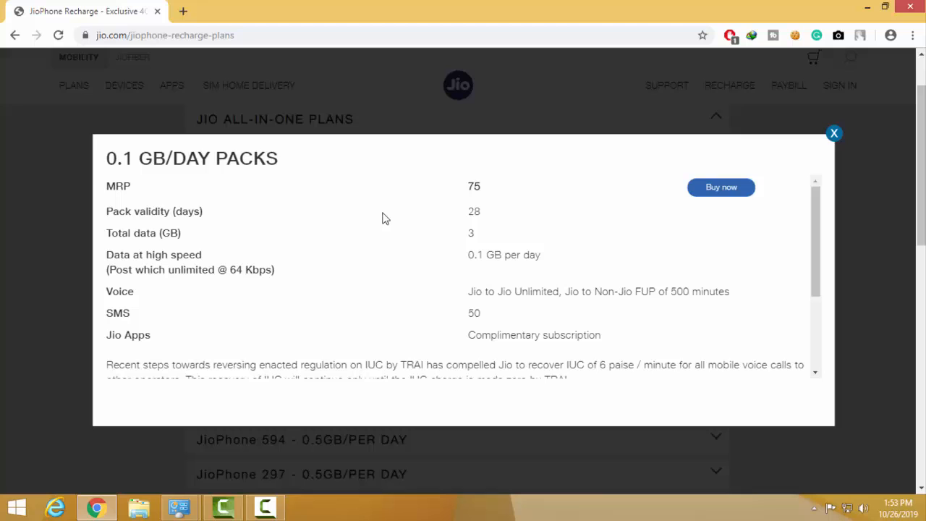
{"action": "mouse_move", "coordinate": [476, 258]}
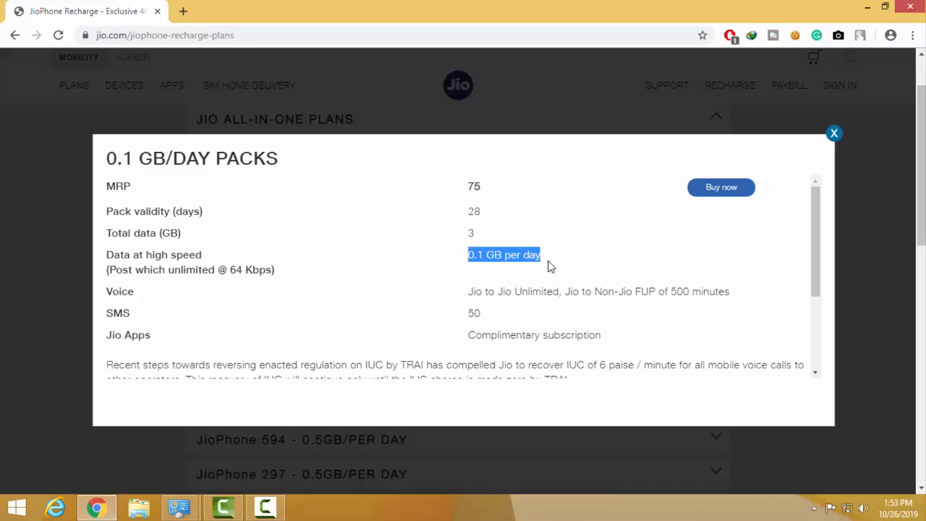
{"action": "double_click", "coordinate": [514, 291]}
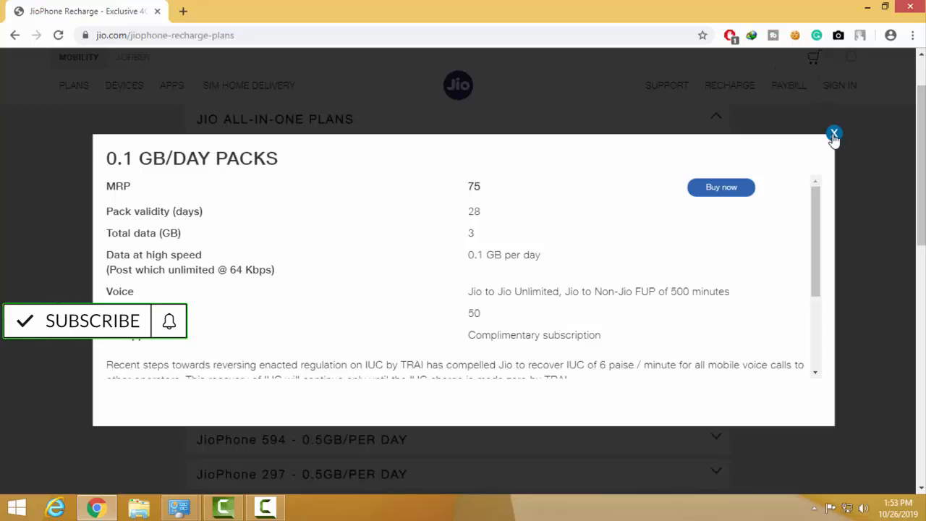
{"action": "left_click", "coordinate": [834, 133]}
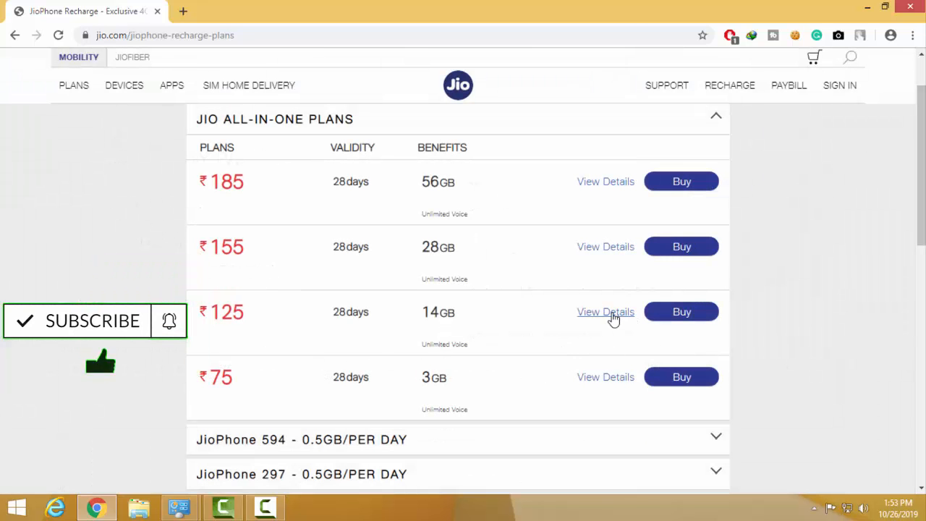
{"action": "left_click", "coordinate": [606, 312]}
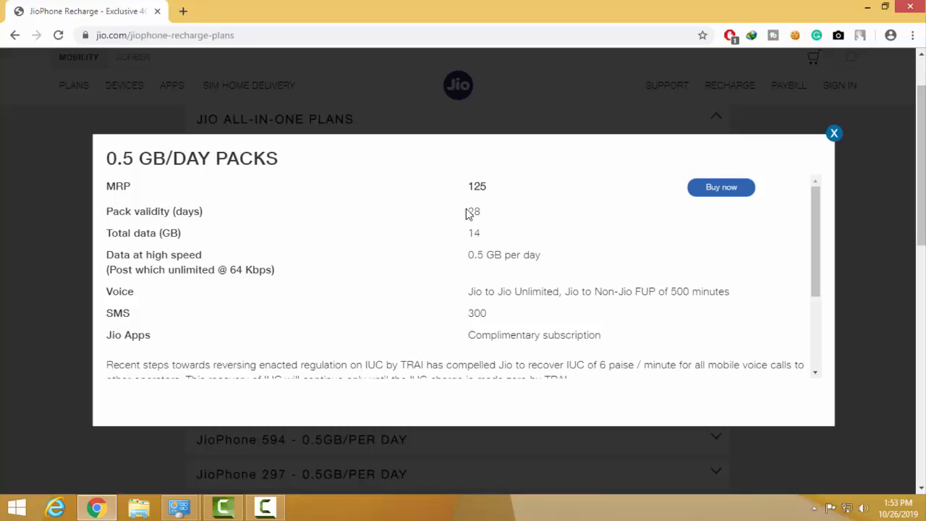
{"action": "double_click", "coordinate": [473, 210]}
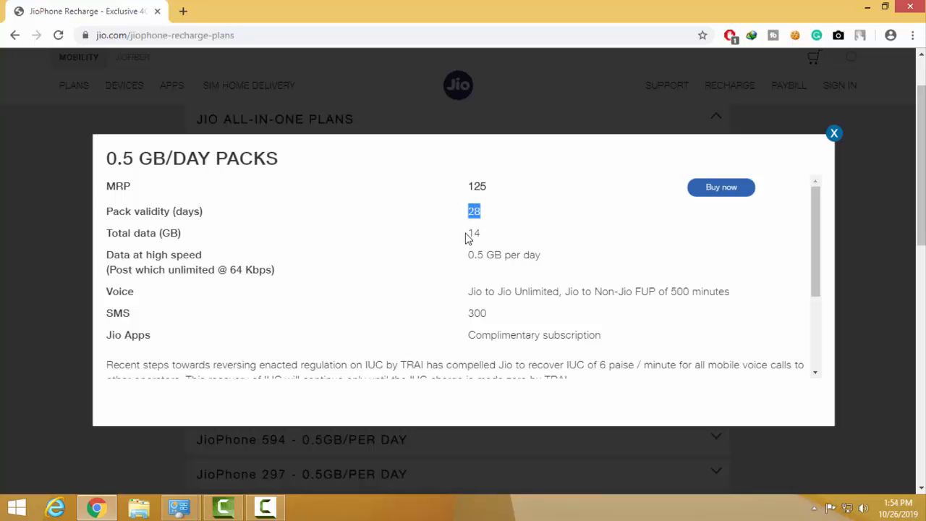
{"action": "double_click", "coordinate": [474, 233]}
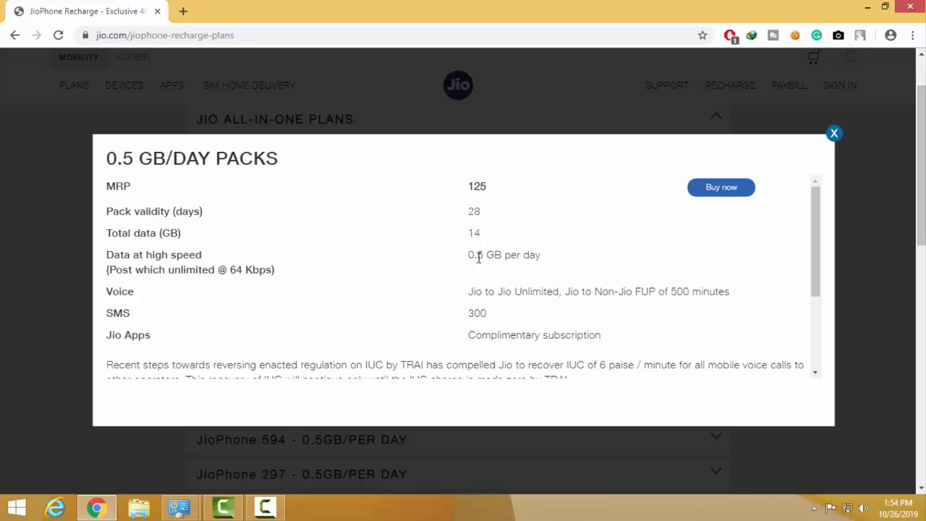
{"action": "double_click", "coordinate": [502, 255]}
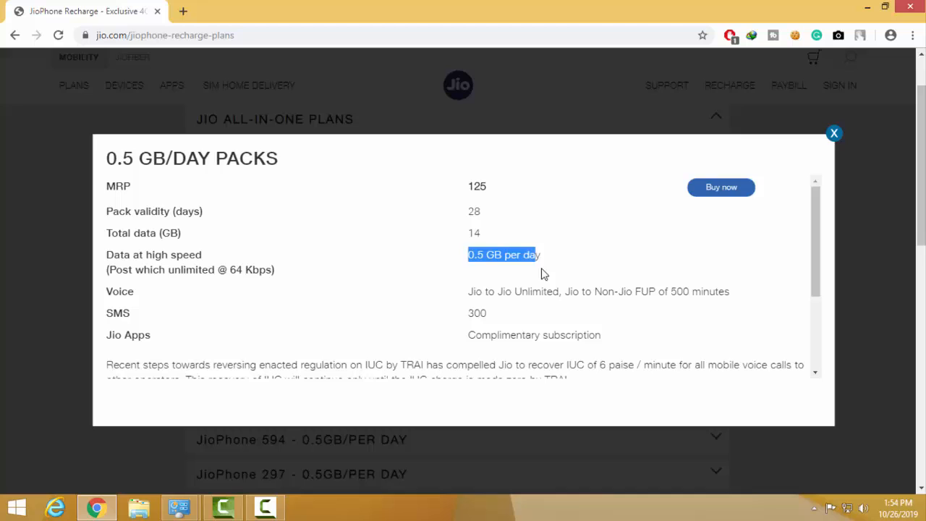
{"action": "double_click", "coordinate": [513, 291]}
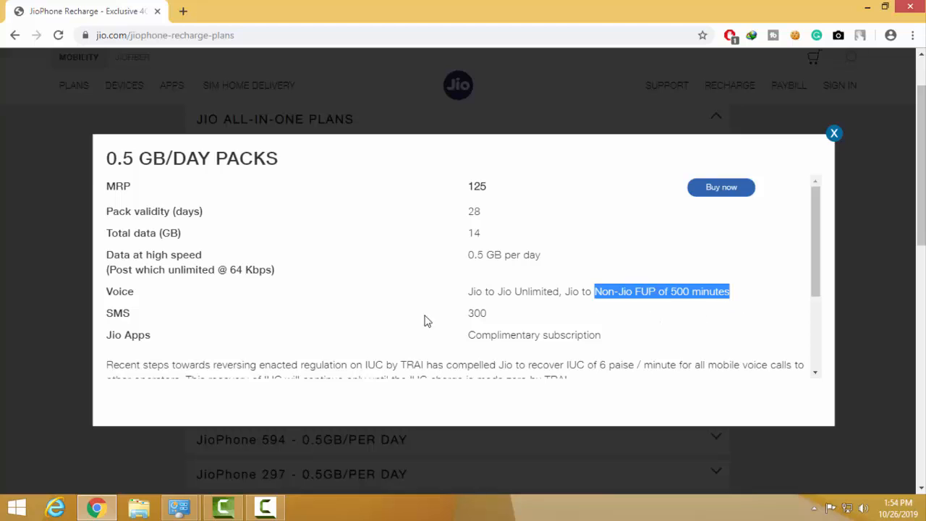
{"action": "double_click", "coordinate": [477, 313]}
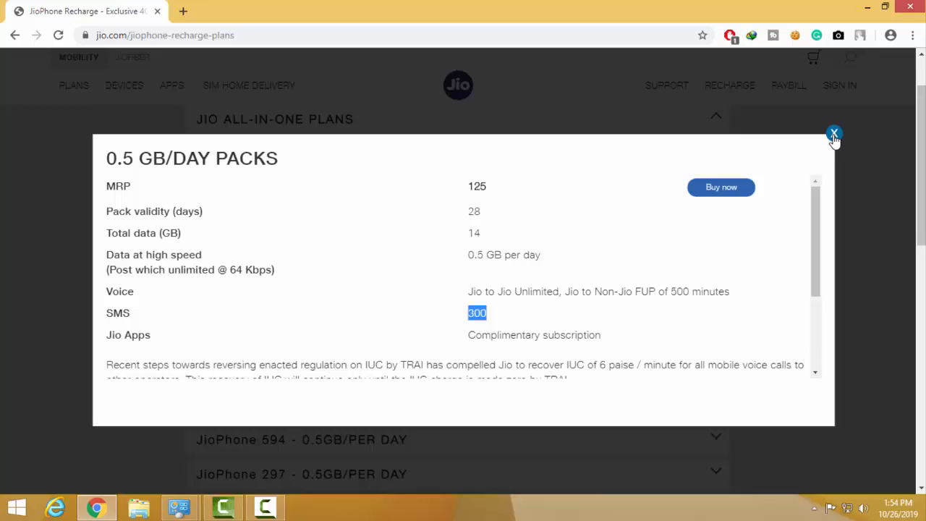
{"action": "left_click", "coordinate": [834, 133]}
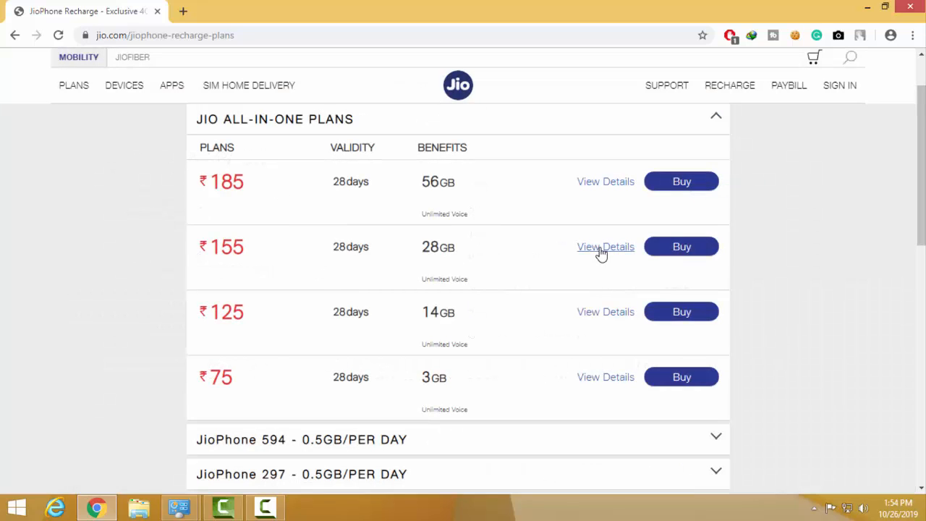
{"action": "left_click", "coordinate": [606, 247]}
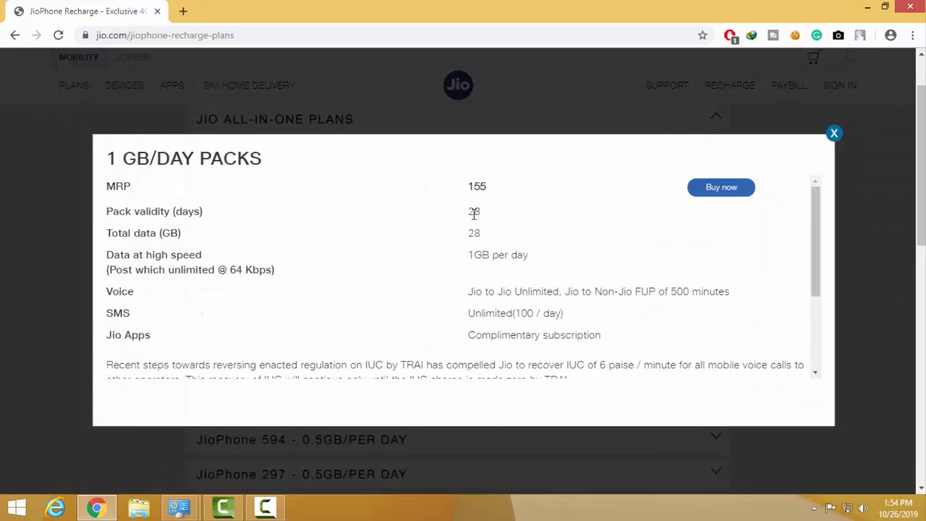
{"action": "double_click", "coordinate": [474, 212]}
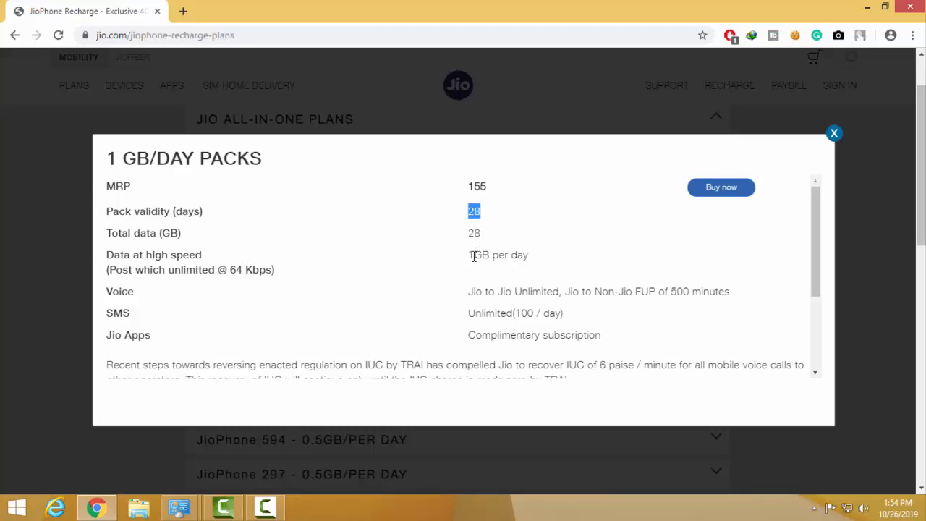
{"action": "double_click", "coordinate": [492, 255]}
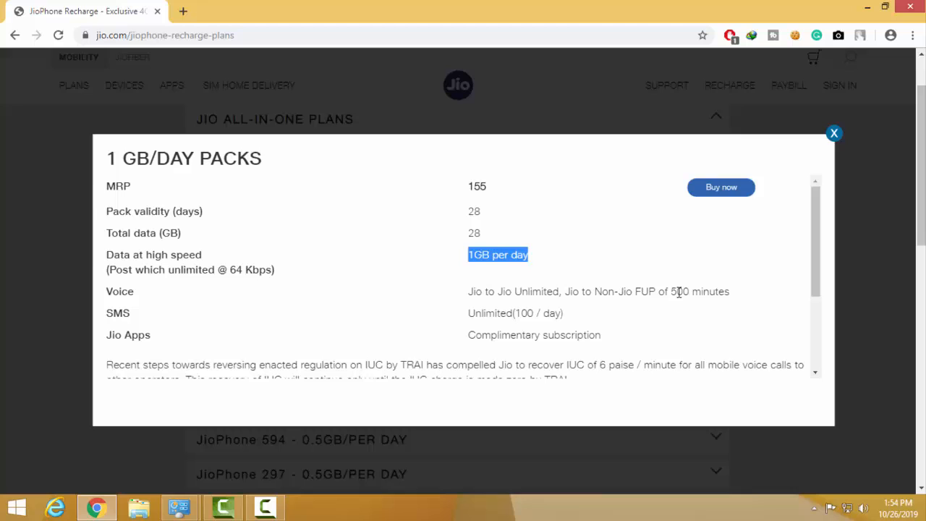
{"action": "double_click", "coordinate": [699, 291]}
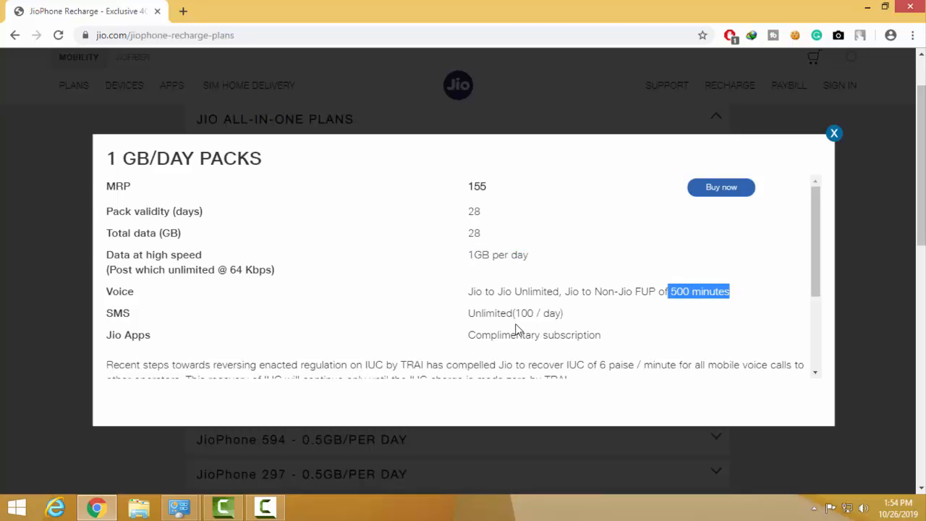
{"action": "mouse_move", "coordinate": [521, 313]}
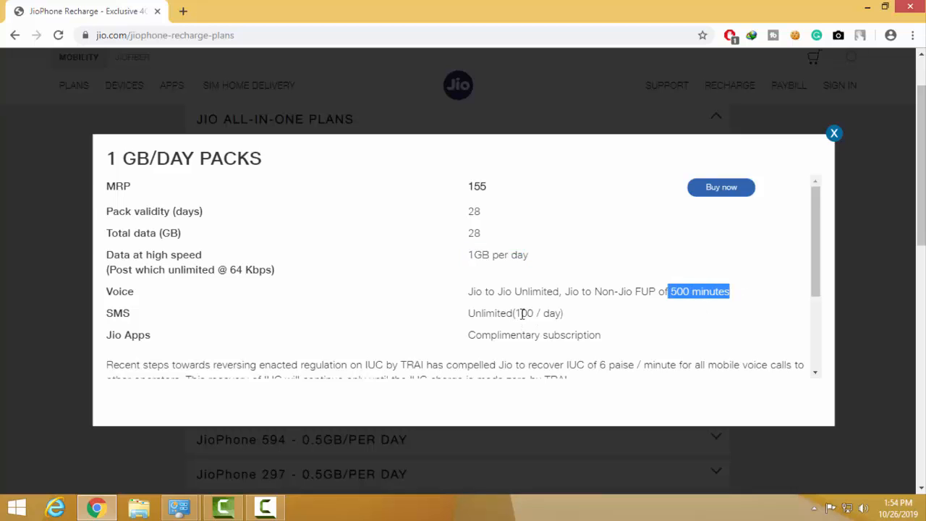
{"action": "mouse_move", "coordinate": [525, 331]}
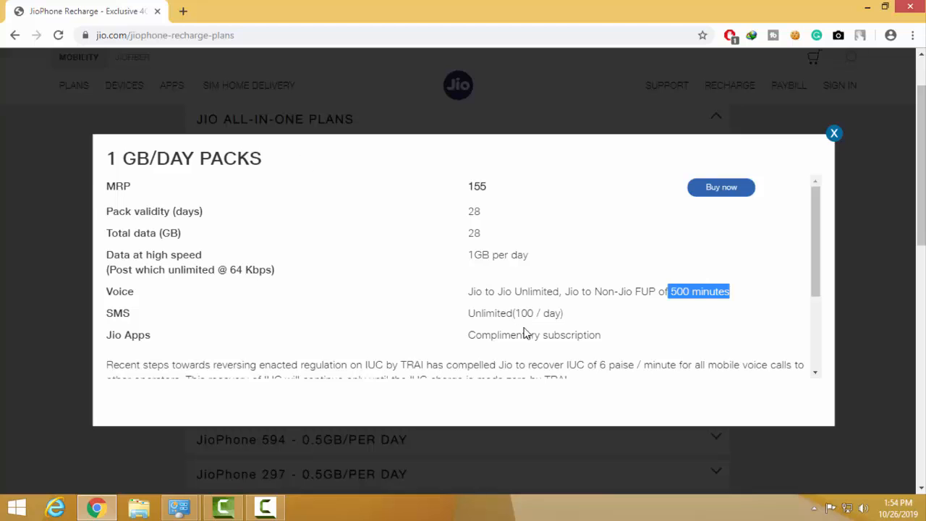
{"action": "mouse_move", "coordinate": [827, 148]}
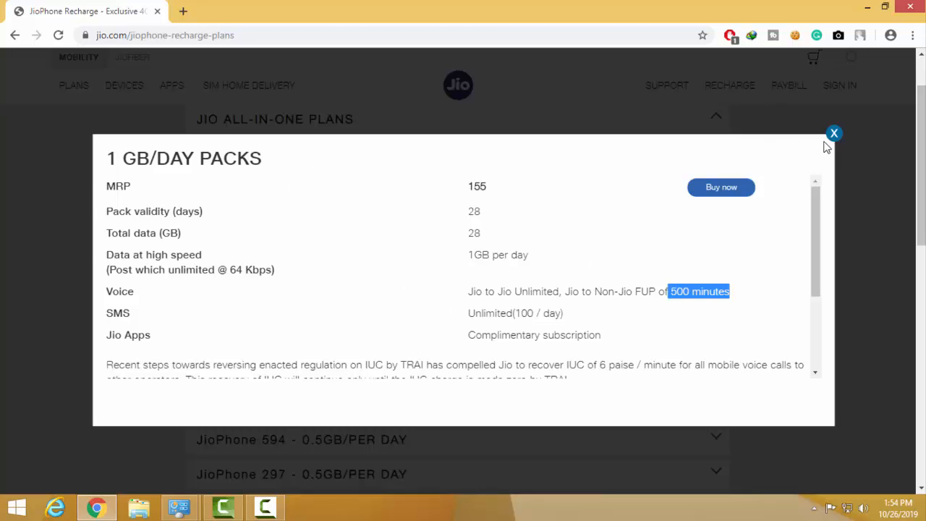
{"action": "mouse_move", "coordinate": [471, 348]}
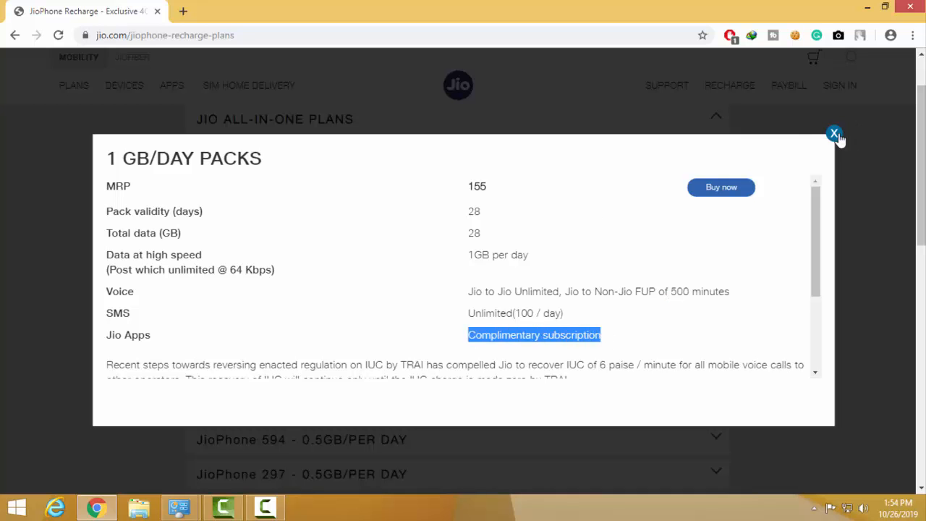
{"action": "left_click", "coordinate": [835, 133]}
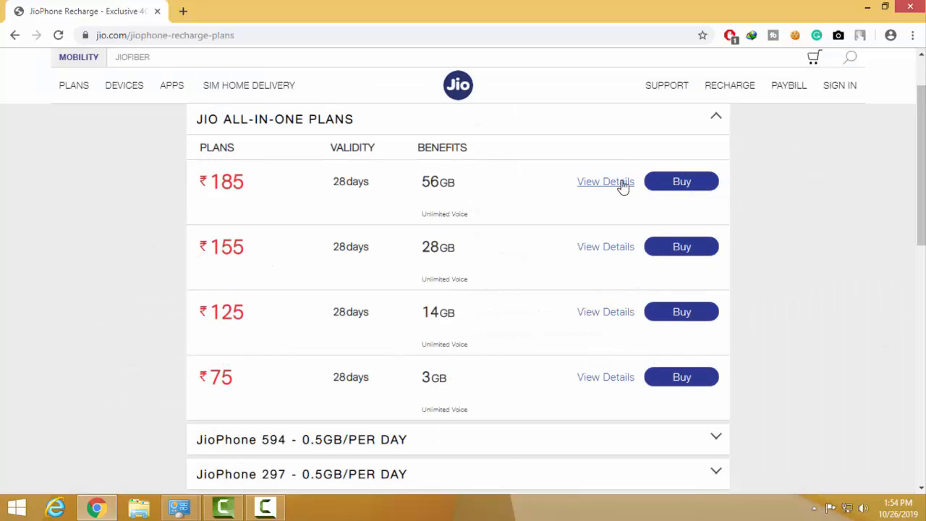
{"action": "left_click", "coordinate": [605, 181]}
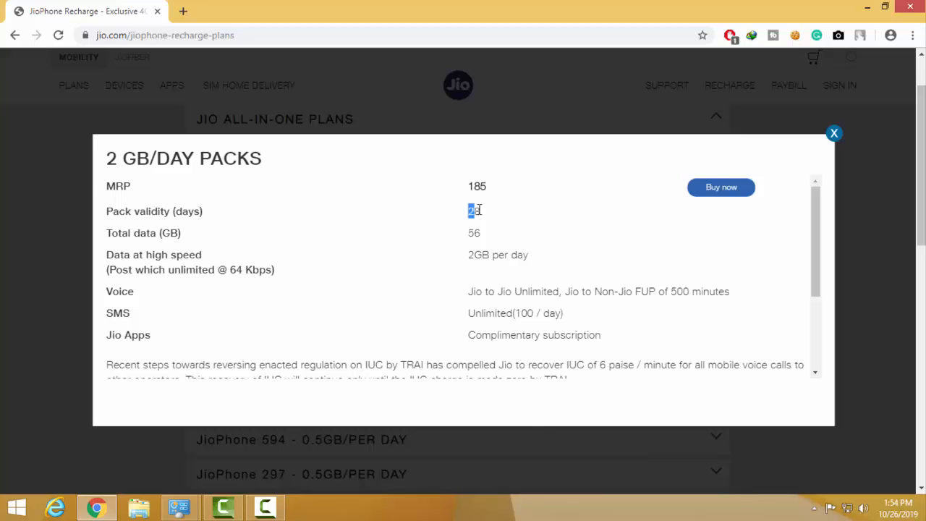
{"action": "double_click", "coordinate": [474, 233]}
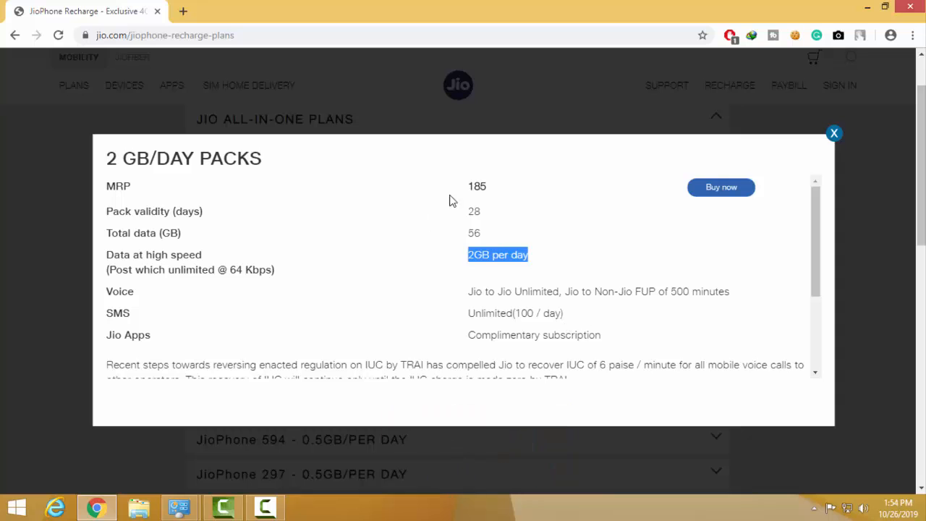
{"action": "left_click", "coordinate": [834, 134]}
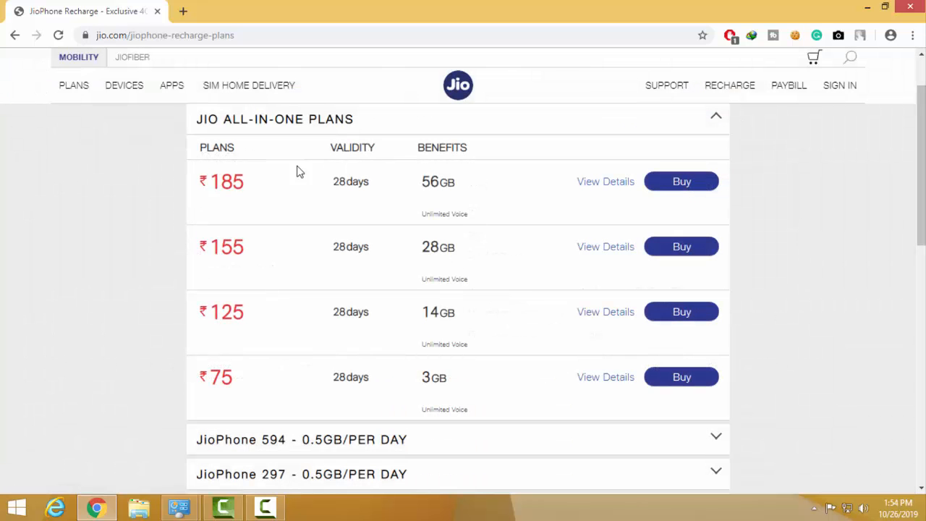
{"action": "mouse_move", "coordinate": [94, 183]}
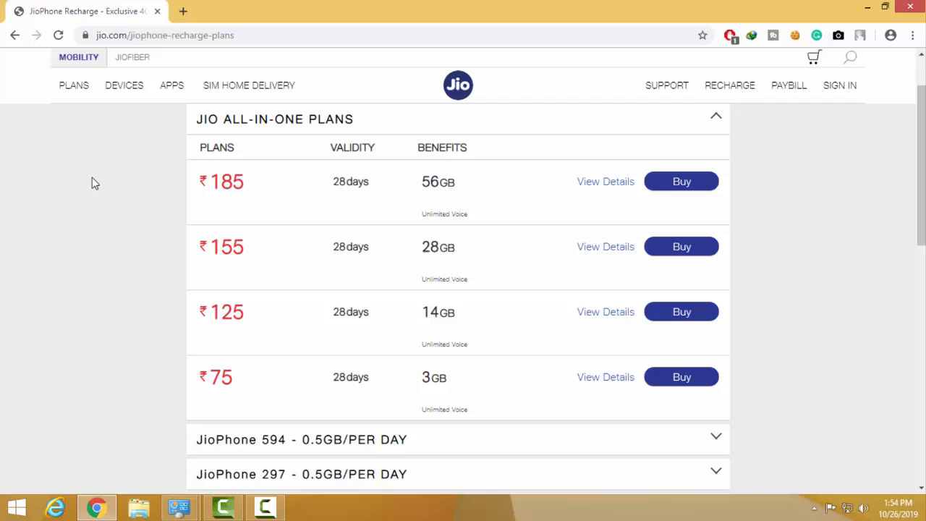